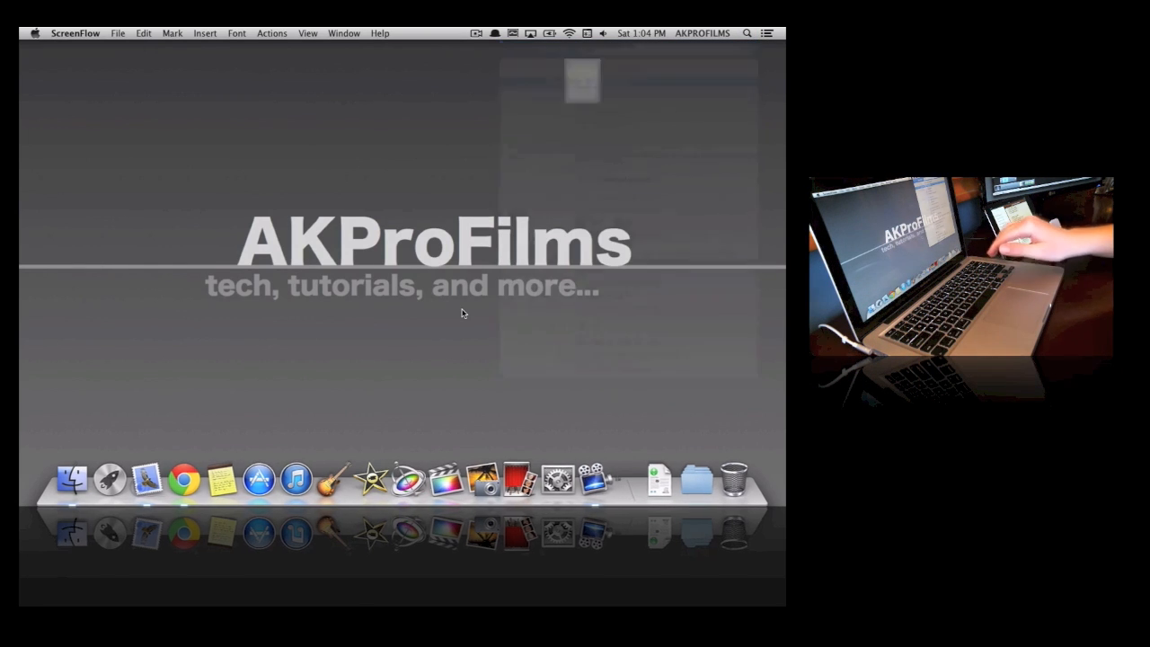
Open a second Finder window showing The Next Folder copy in Movies
{"action": "left_click", "coordinate": [610, 479]}
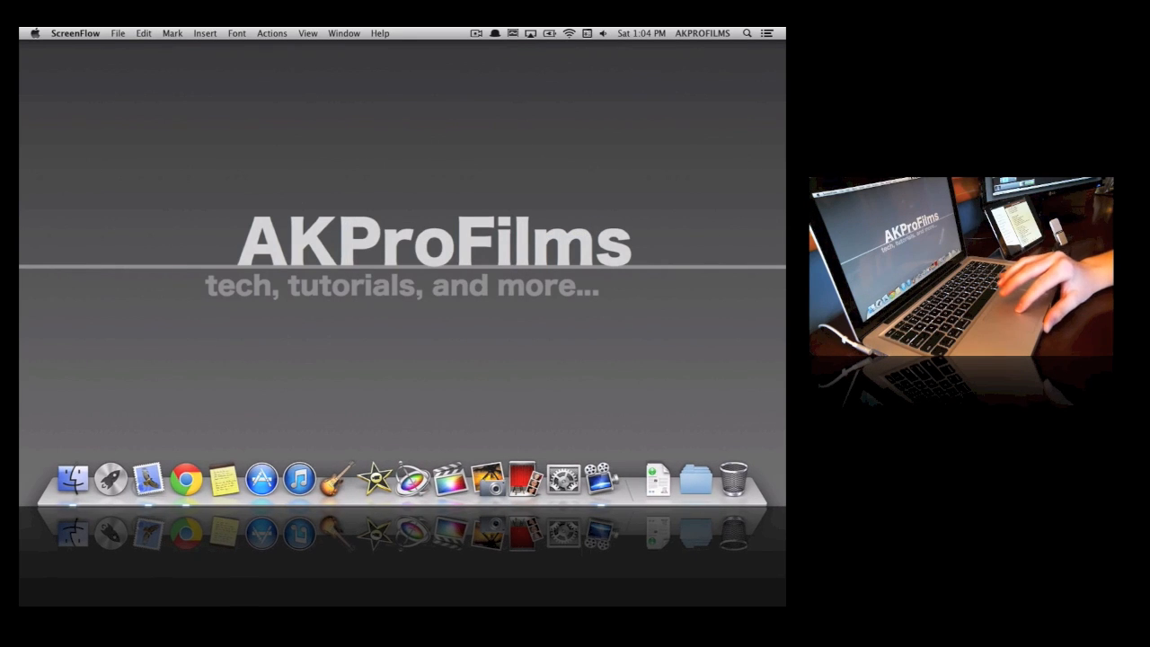
{"action": "left_click", "coordinate": [747, 33]}
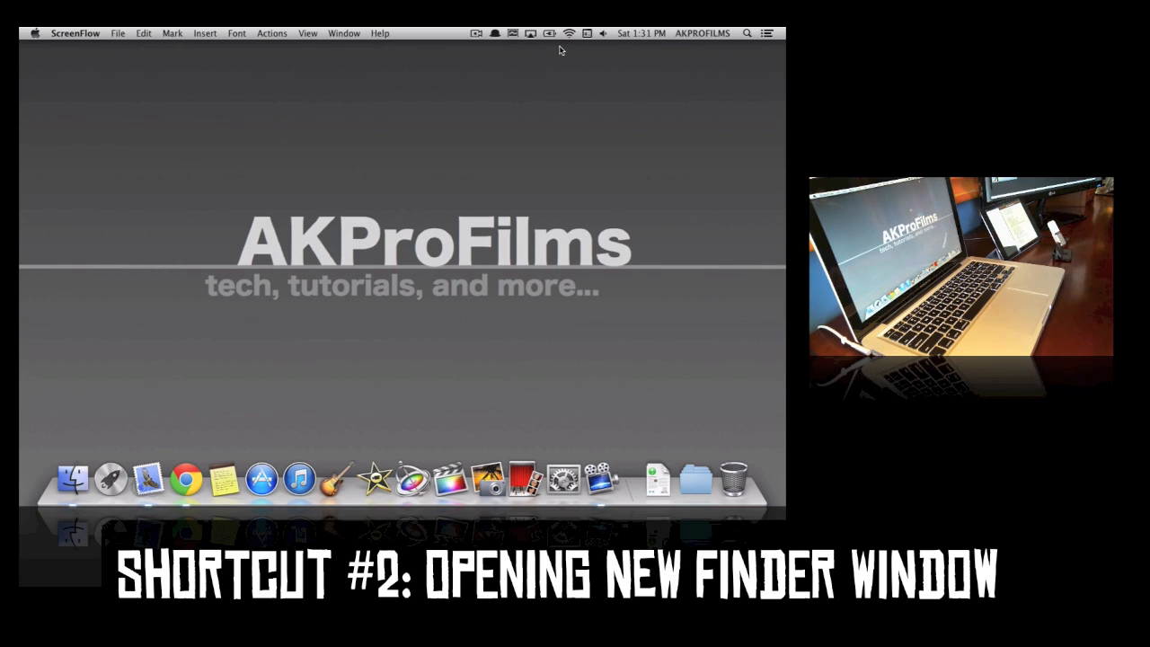
{"action": "mouse_move", "coordinate": [72, 476]}
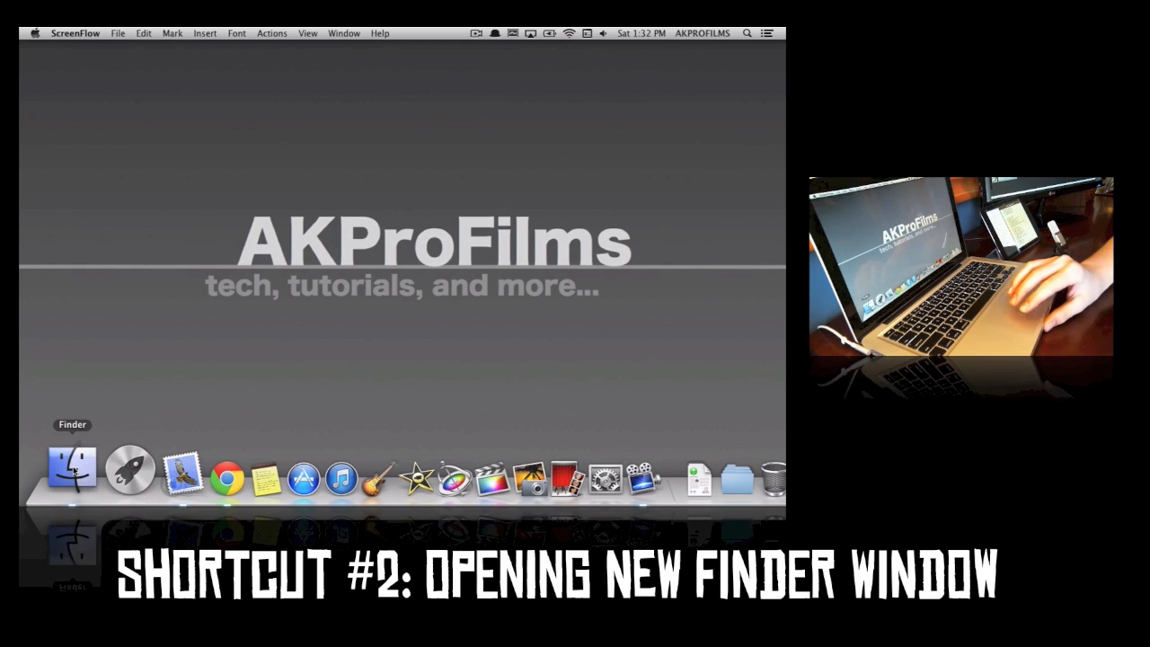
{"action": "left_click", "coordinate": [72, 479]}
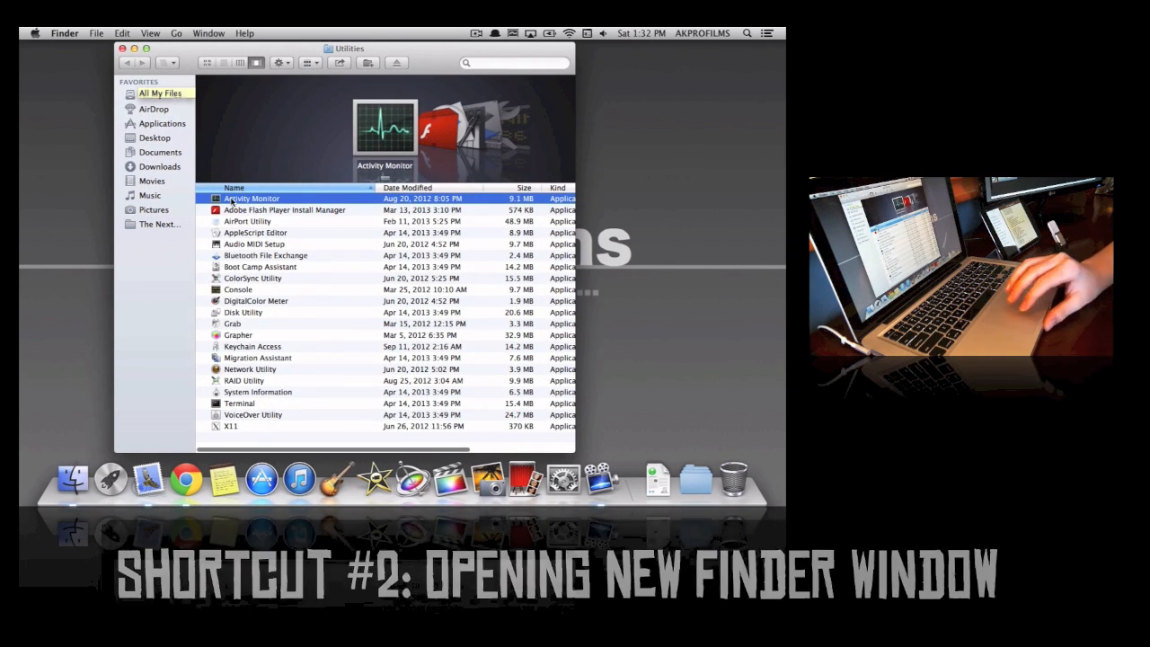
{"action": "key", "text": "cmd+n"}
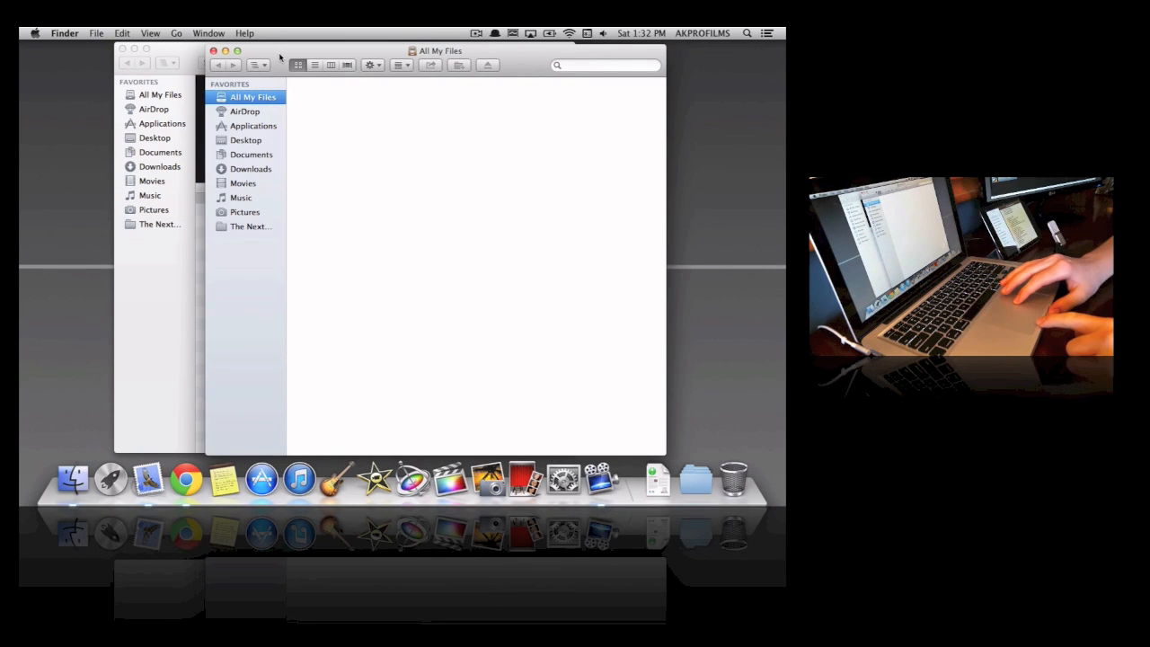
{"action": "left_click", "coordinate": [217, 185]}
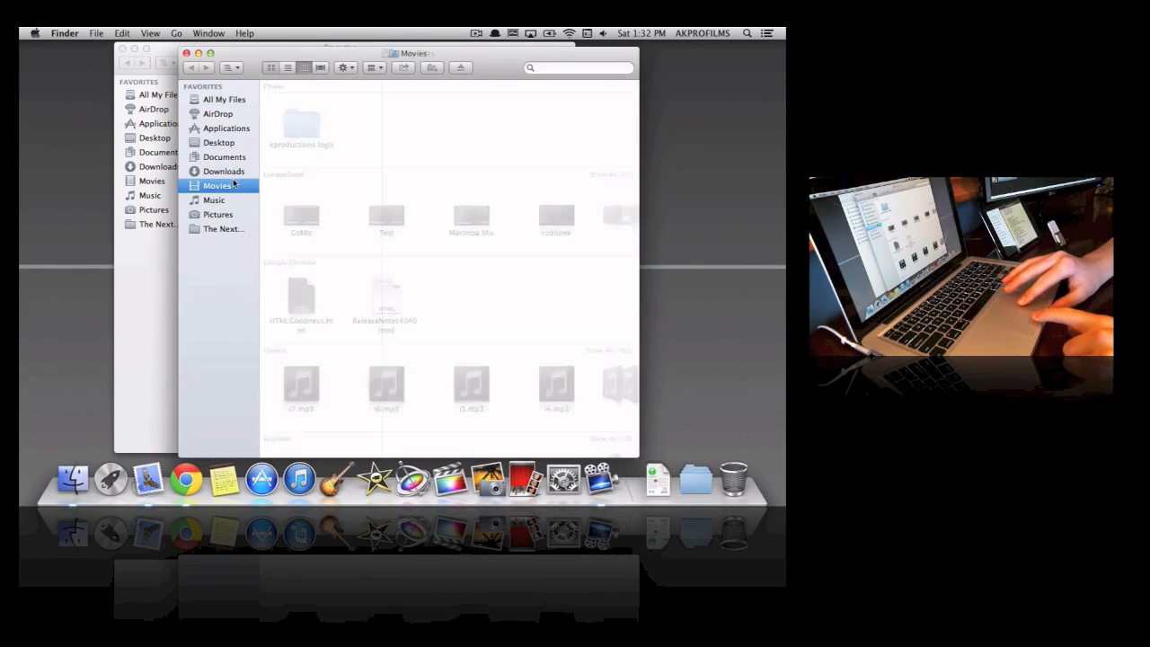
{"action": "left_click", "coordinate": [223, 228]}
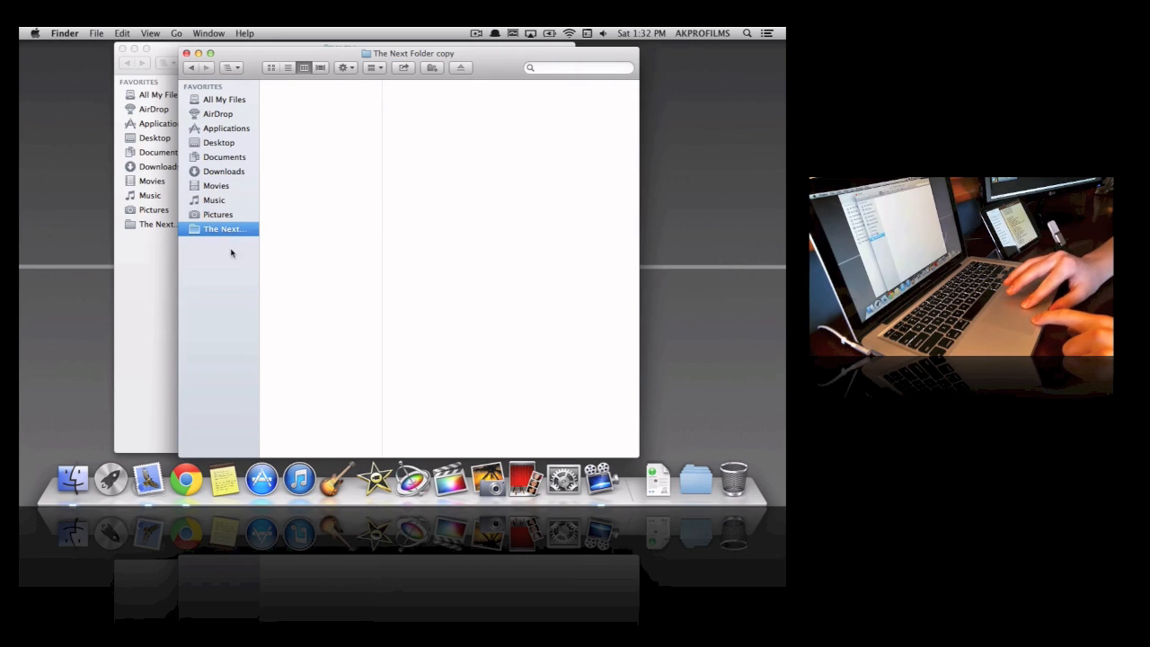
{"action": "mouse_move", "coordinate": [314, 179]}
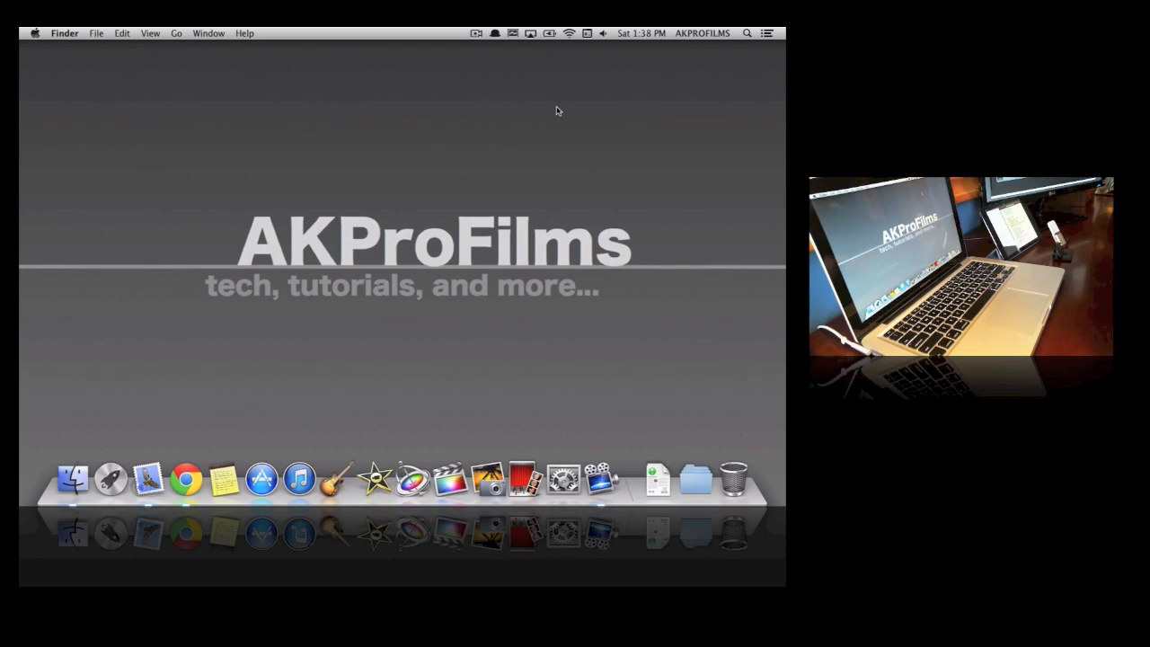
{"action": "mouse_move", "coordinate": [72, 476]}
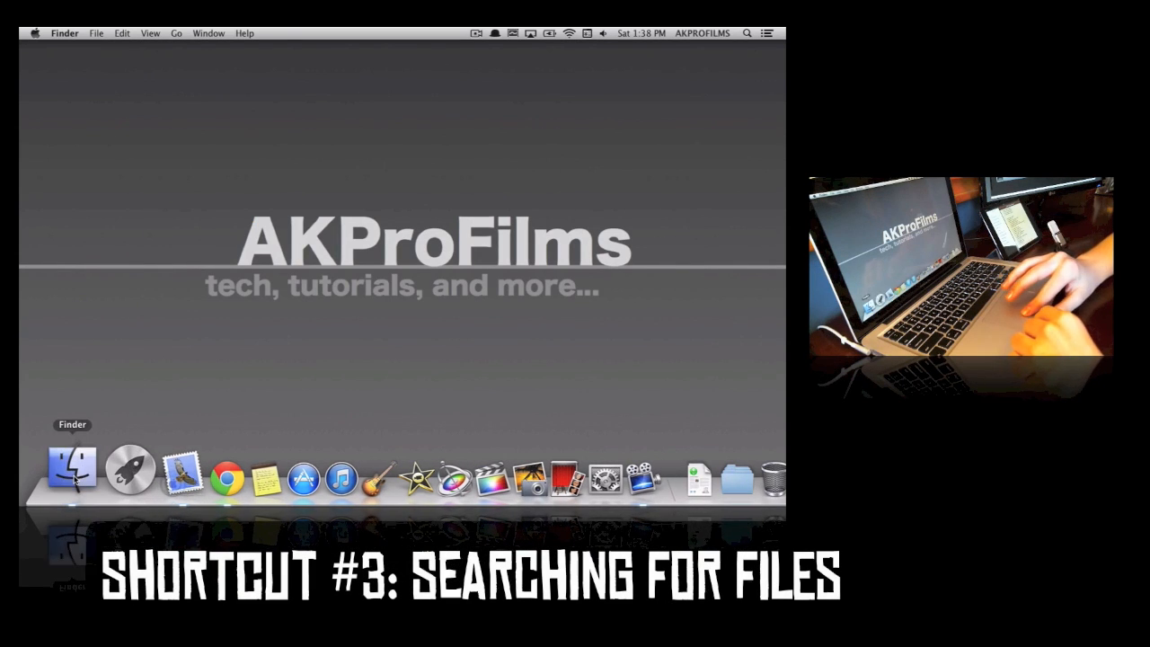
Jump by name to the DisplayLink folder with Go to the folder
{"action": "left_click", "coordinate": [71, 470]}
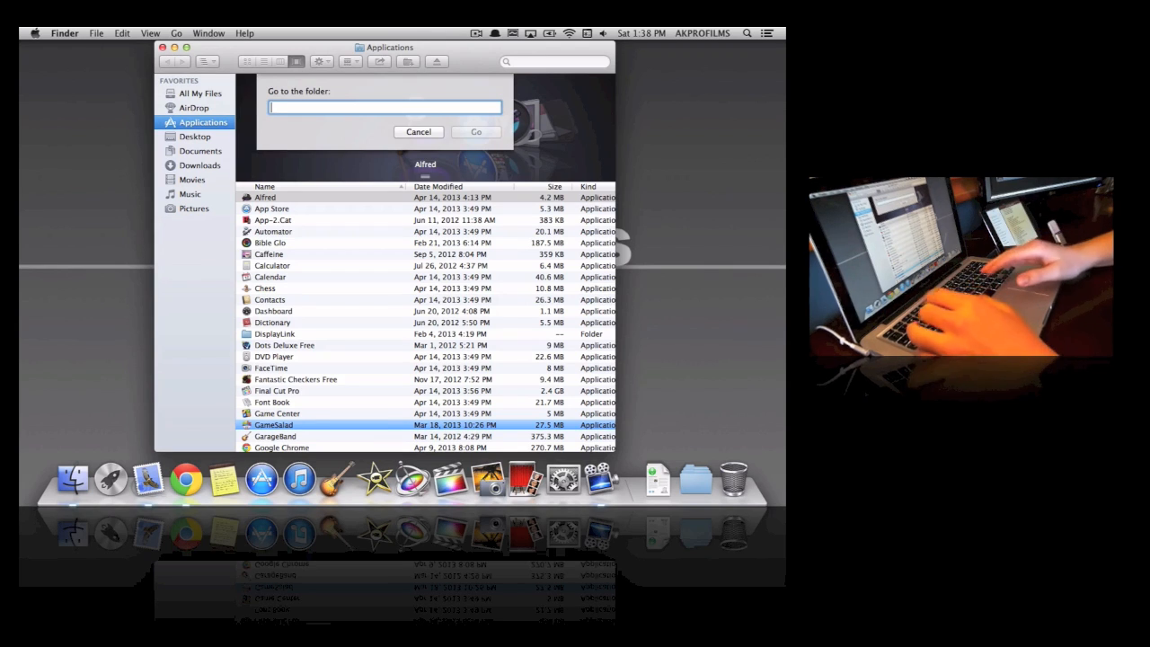
{"action": "type", "text": "displ"}
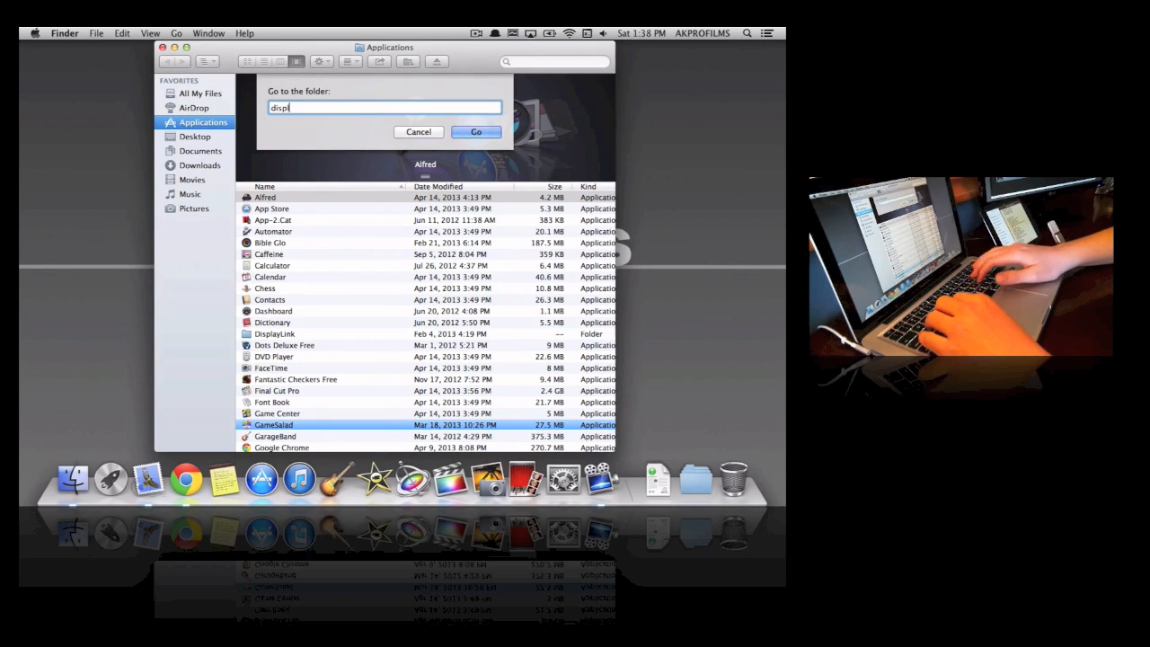
{"action": "type", "text": "ayl"}
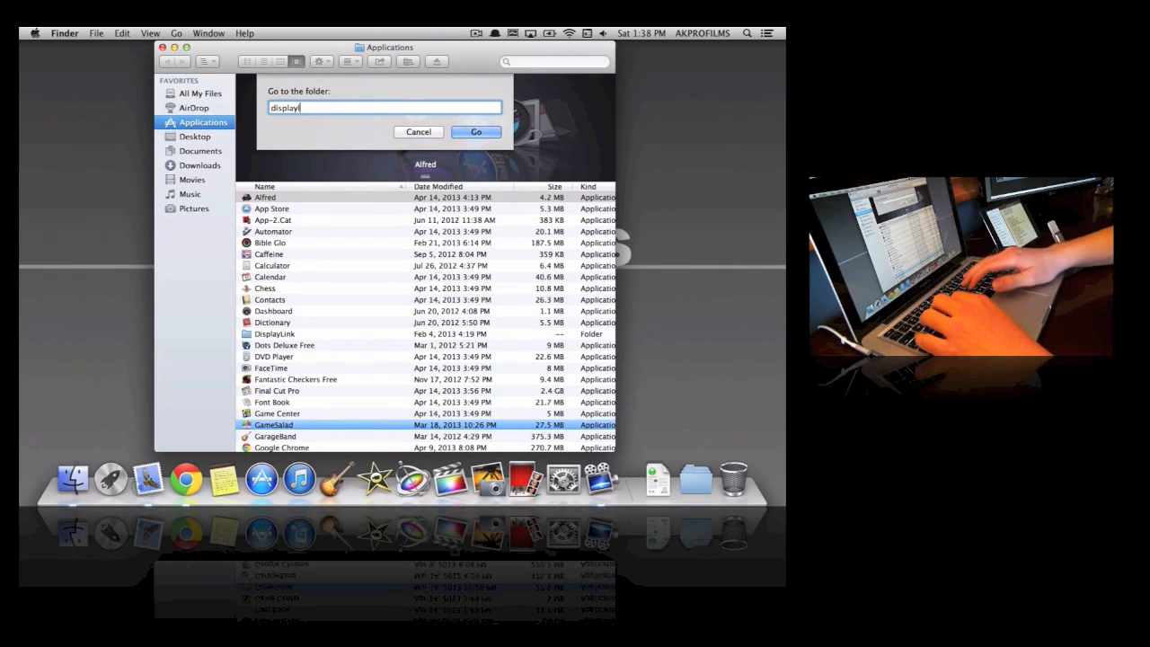
{"action": "type", "text": "DisplayLin"}
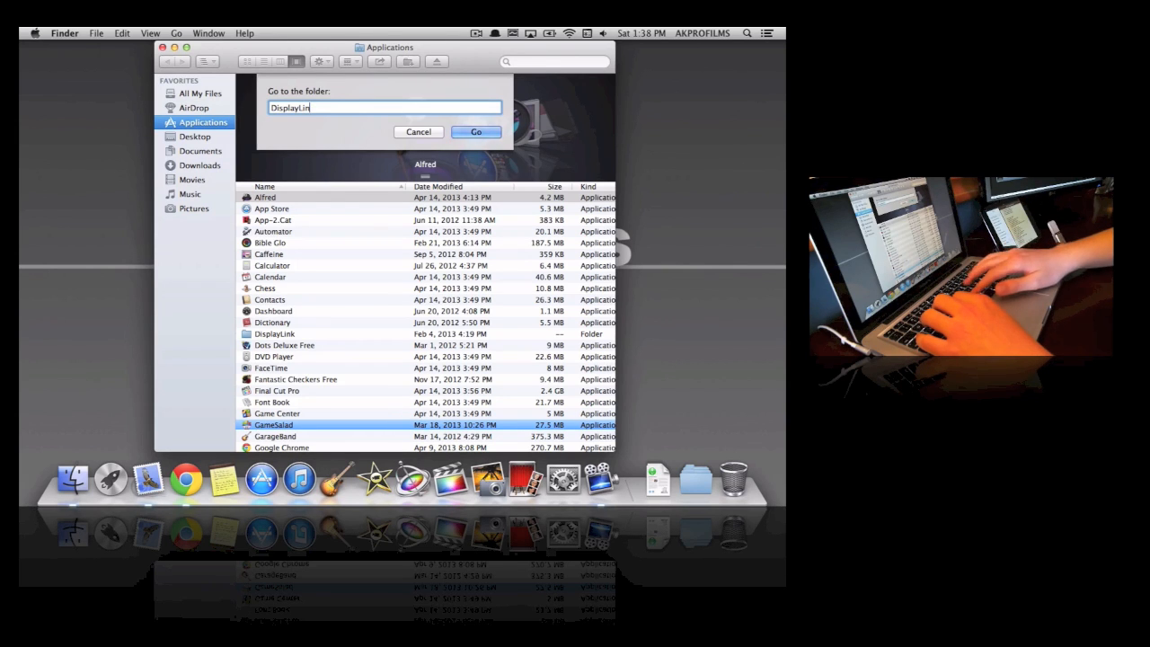
{"action": "left_click", "coordinate": [475, 132]}
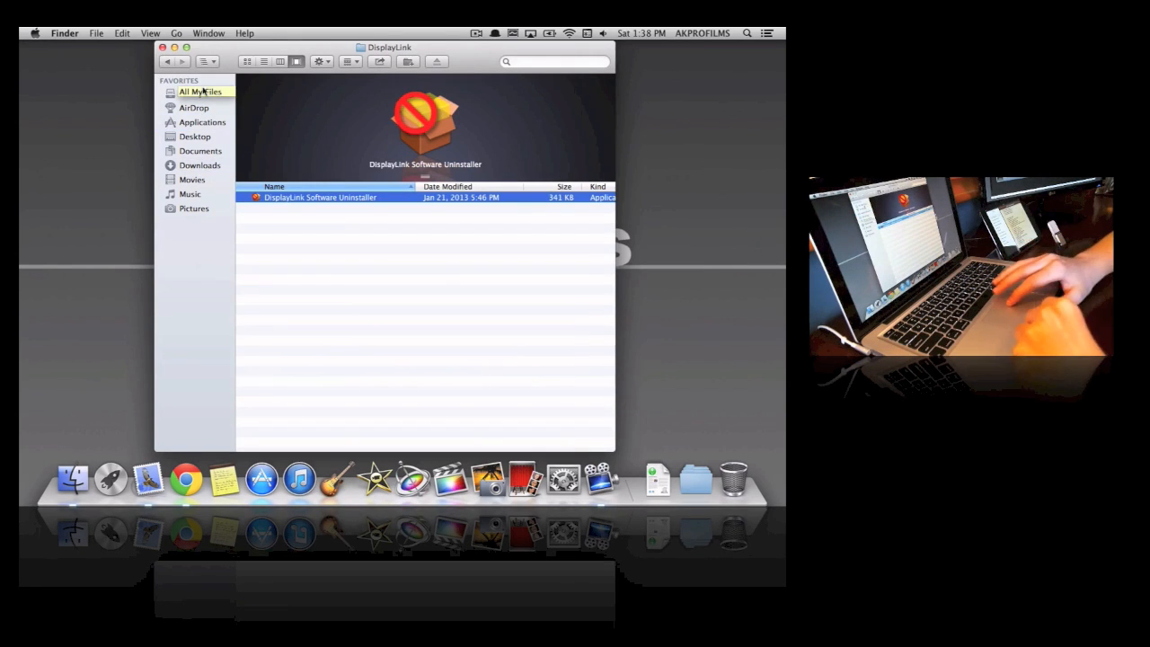
{"action": "left_click", "coordinate": [202, 121]}
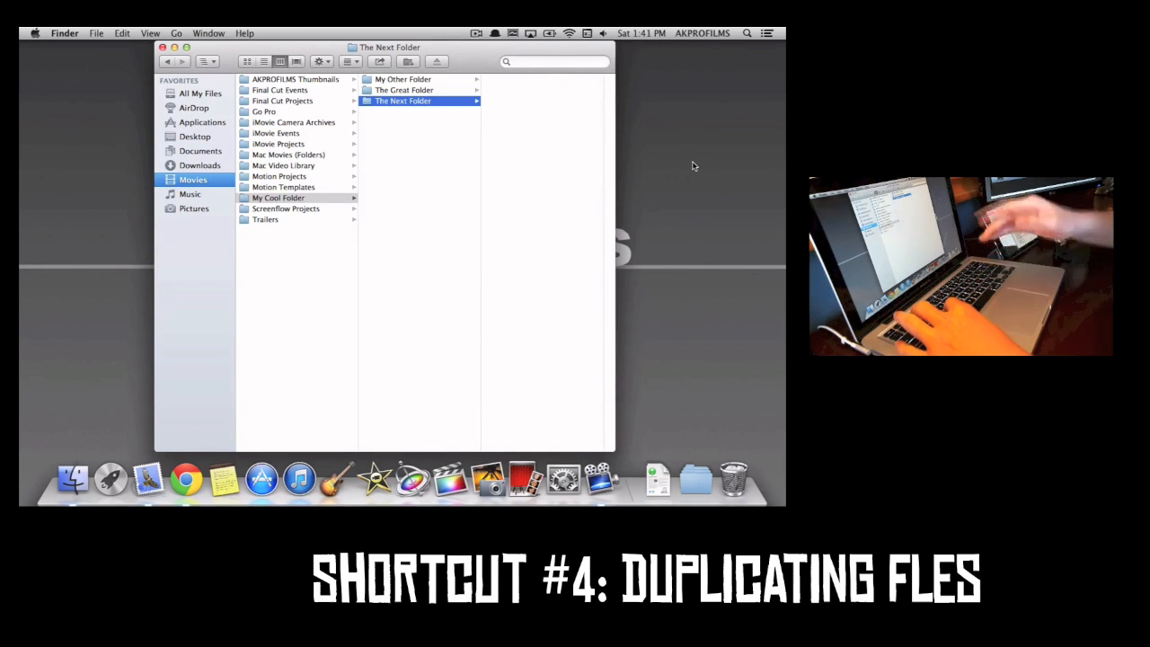
Duplicate The Next Folder with Cmd+D, creating 'The Next Folder copy'
{"action": "key", "text": "cmd+d"}
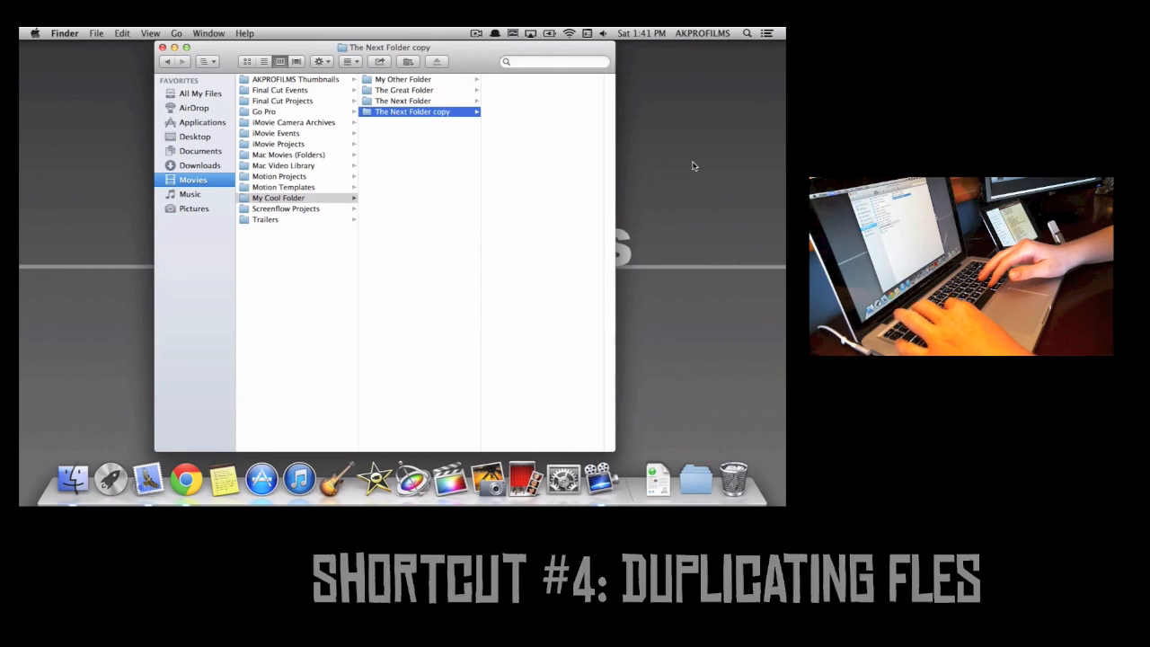
{"action": "key", "text": "cmd+d"}
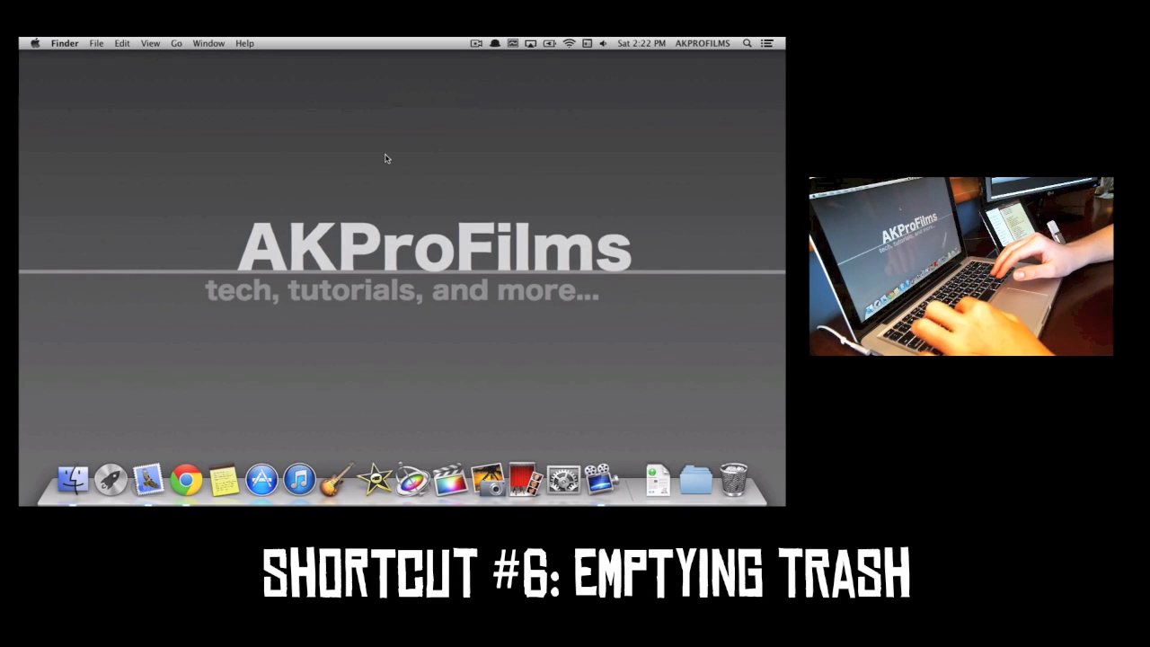
Empty the Trash using Cmd+Shift+Delete
{"action": "key", "text": "cmd+shift+delete"}
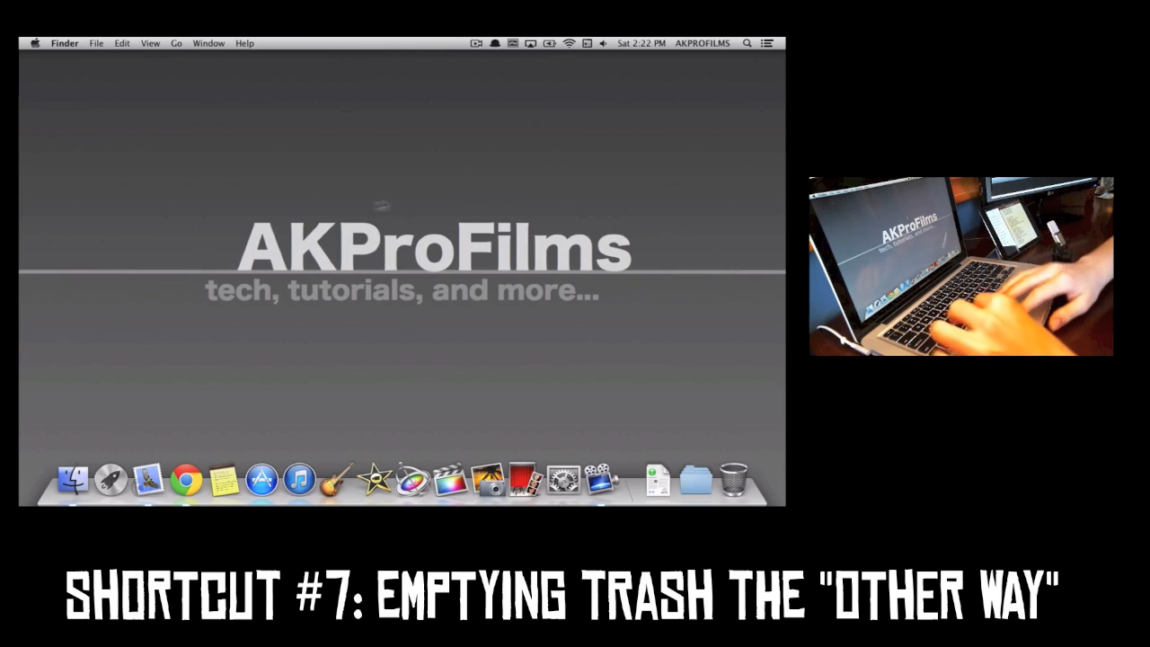
{"action": "mouse_move", "coordinate": [346, 248]}
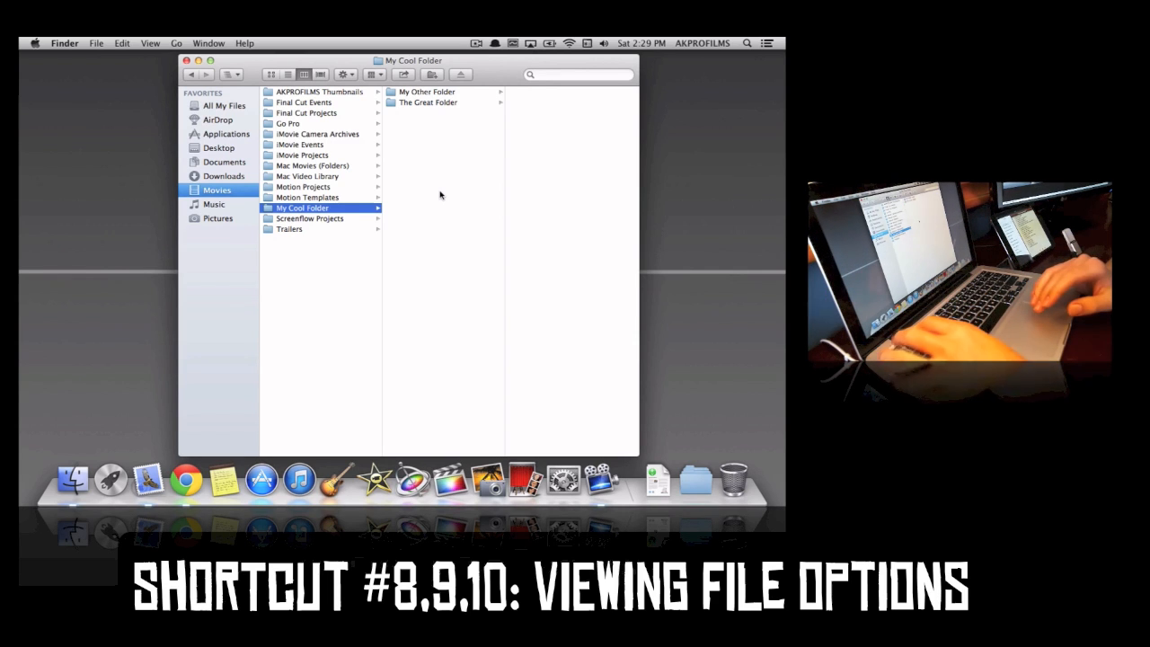
Switch My Cool Folder's window to Cover Flow view from the toolbar
{"action": "left_click", "coordinate": [286, 74]}
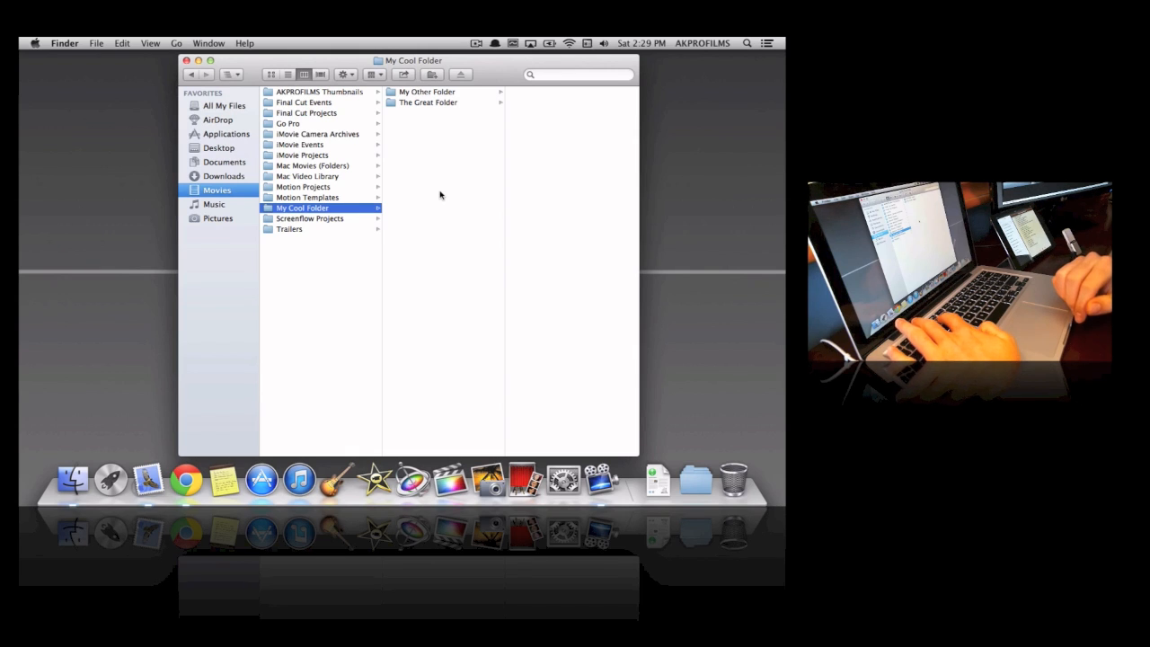
{"action": "left_click", "coordinate": [304, 74]}
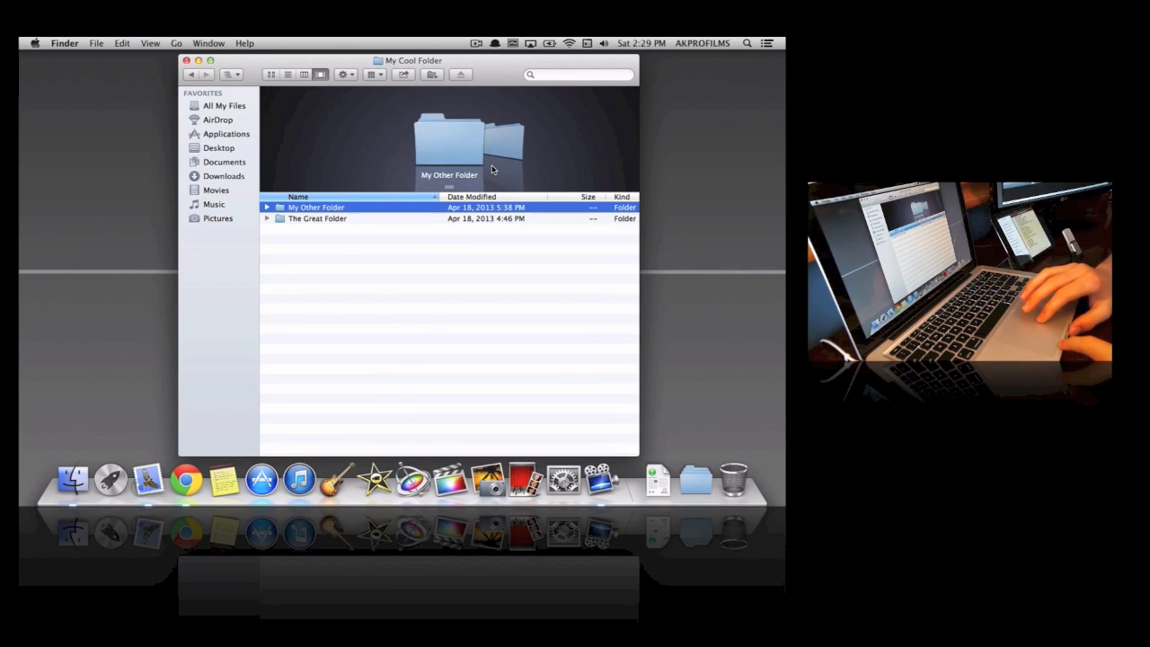
{"action": "mouse_move", "coordinate": [502, 97]}
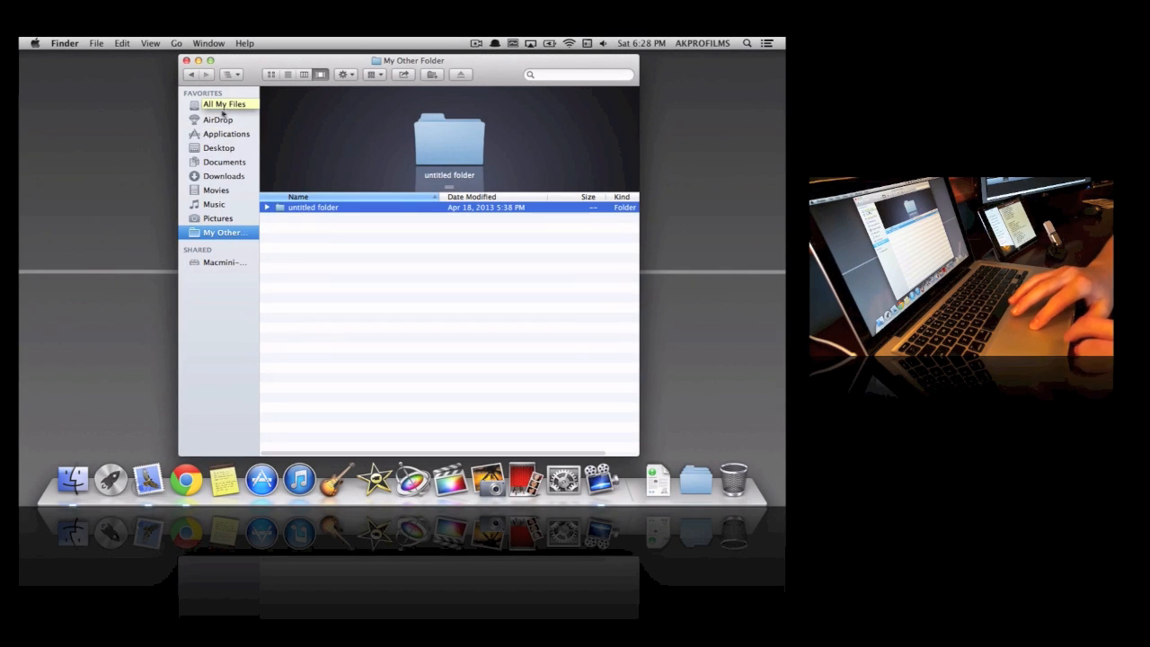
{"action": "mouse_move", "coordinate": [224, 174]}
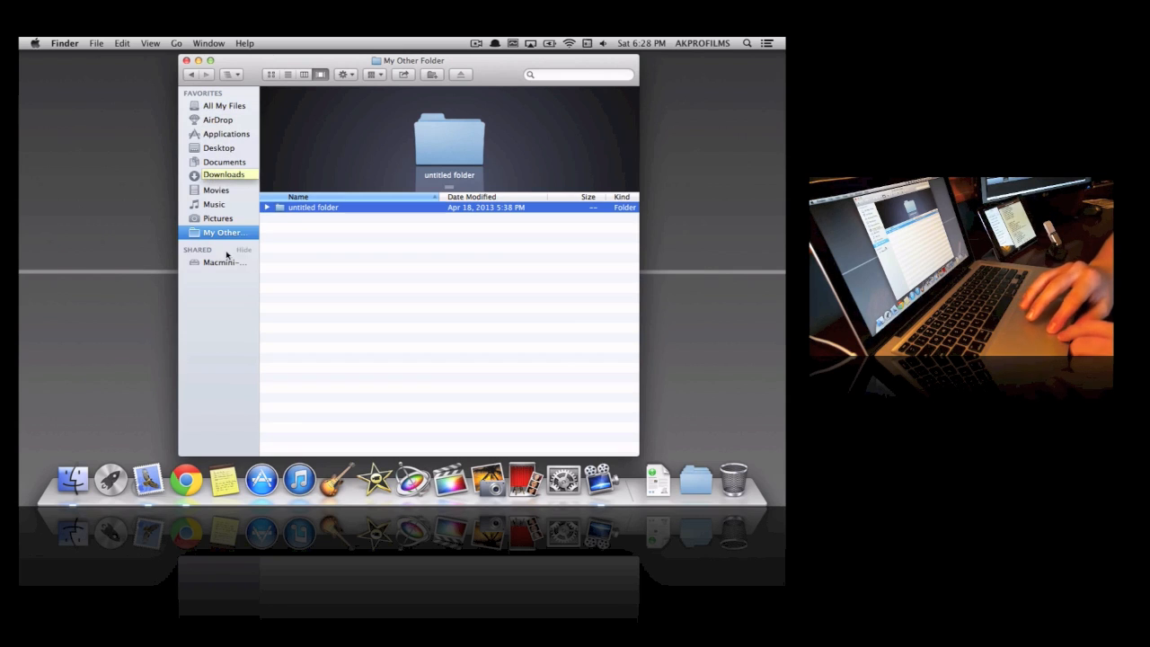
Open the Utilities folder in the Cover Flow window
{"action": "double_click", "coordinate": [229, 231]}
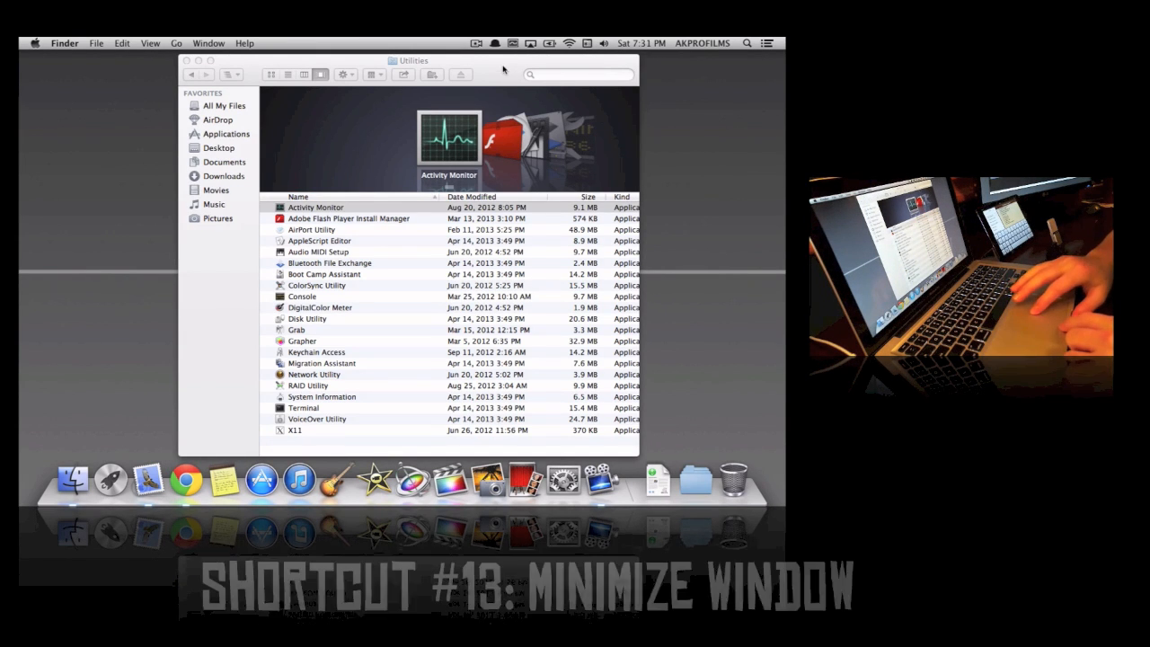
Focus the Utilities window and minimize it to the Dock with Cmd+M
{"action": "left_click", "coordinate": [314, 207]}
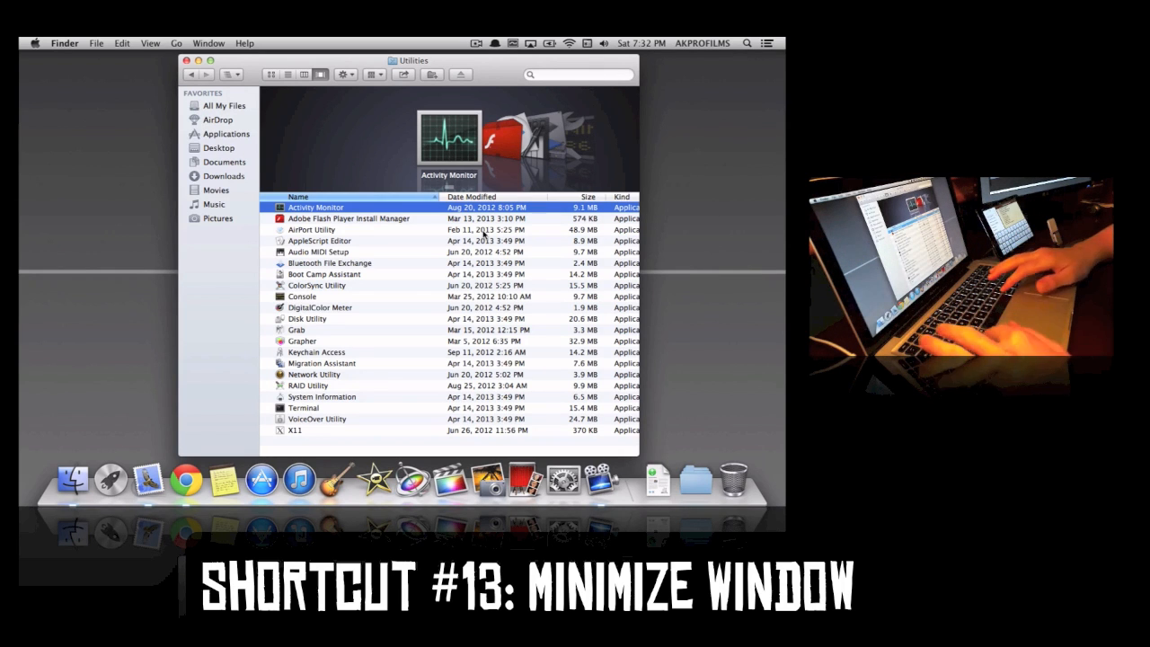
{"action": "key", "text": "cmd+m"}
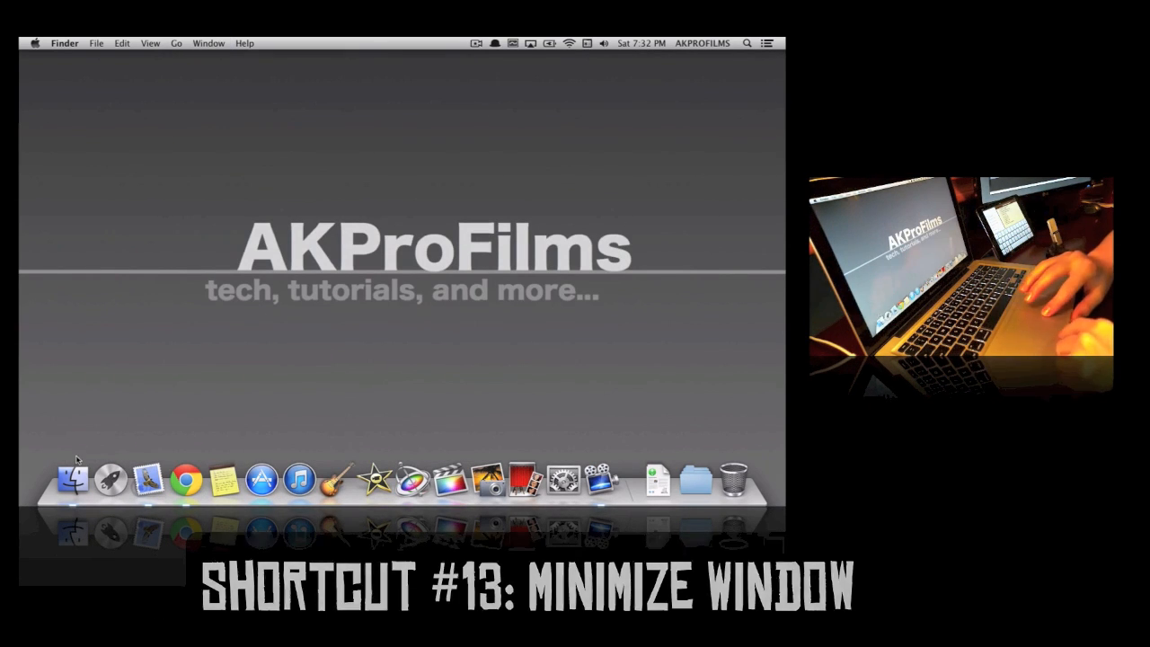
{"action": "mouse_move", "coordinate": [71, 471]}
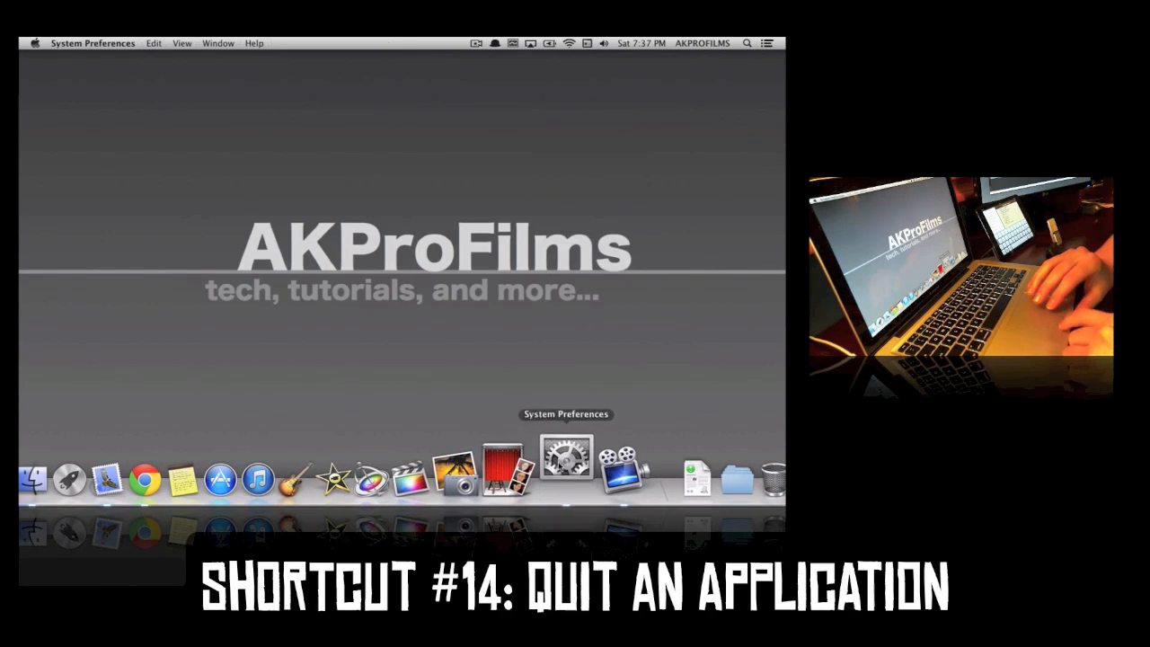
Launch System Preferences from the Dock and focus its window for quitting
{"action": "left_click", "coordinate": [566, 460]}
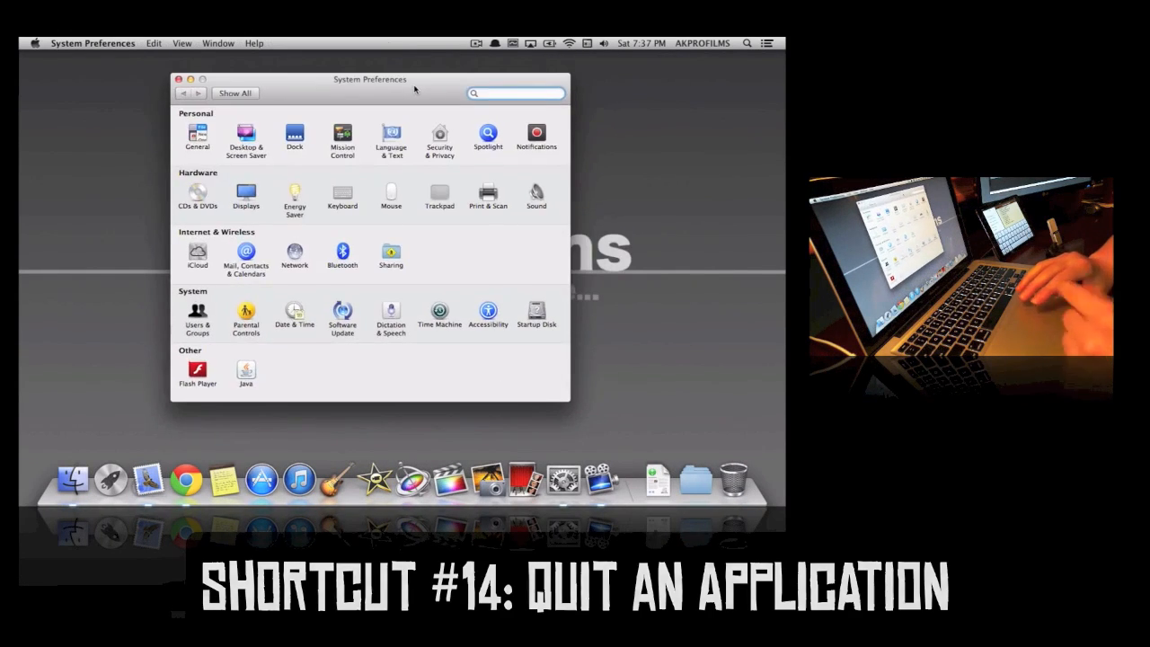
{"action": "mouse_move", "coordinate": [563, 470]}
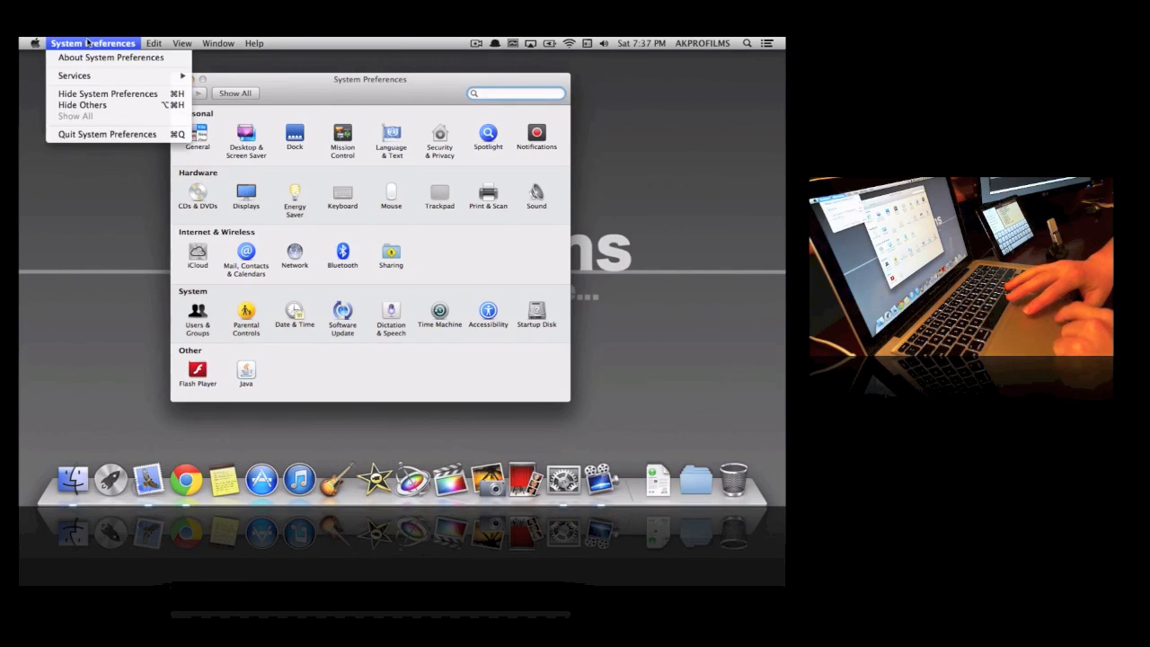
{"action": "mouse_move", "coordinate": [107, 134]}
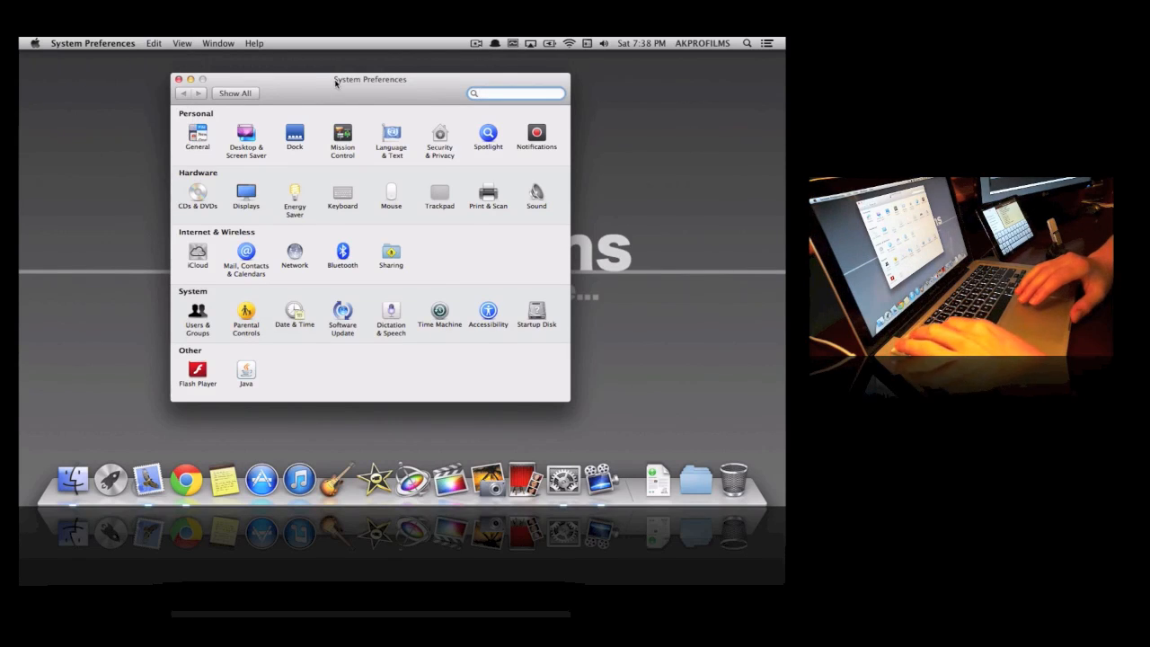
{"action": "left_click", "coordinate": [179, 79]}
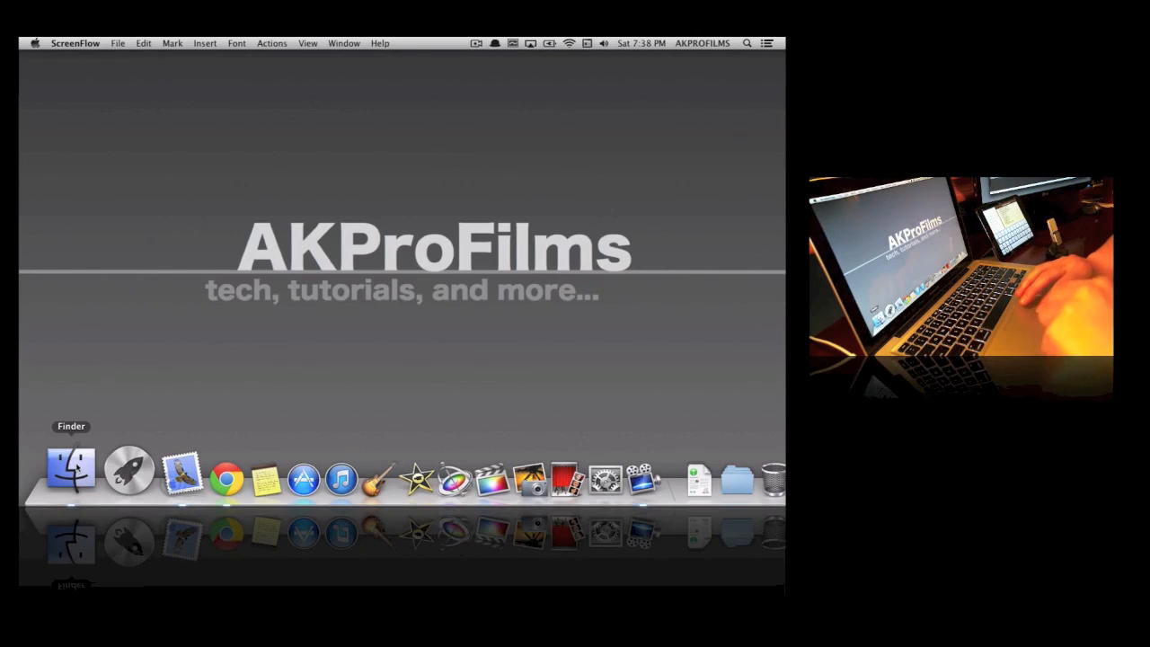
{"action": "mouse_move", "coordinate": [143, 393]}
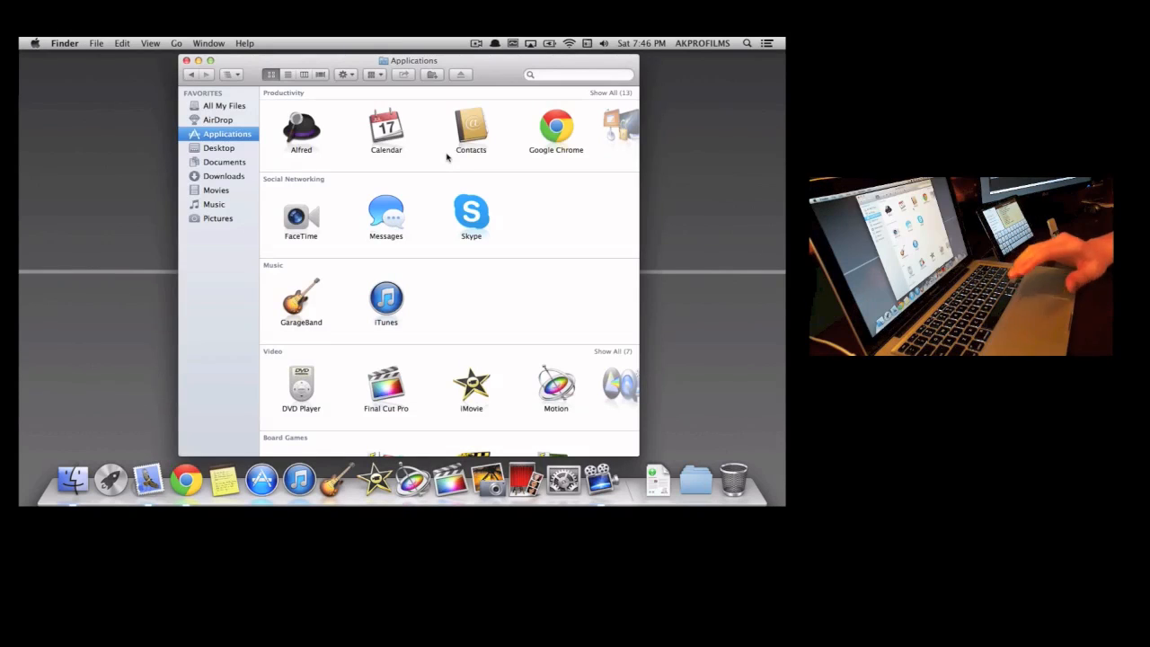
{"action": "mouse_move", "coordinate": [326, 130]}
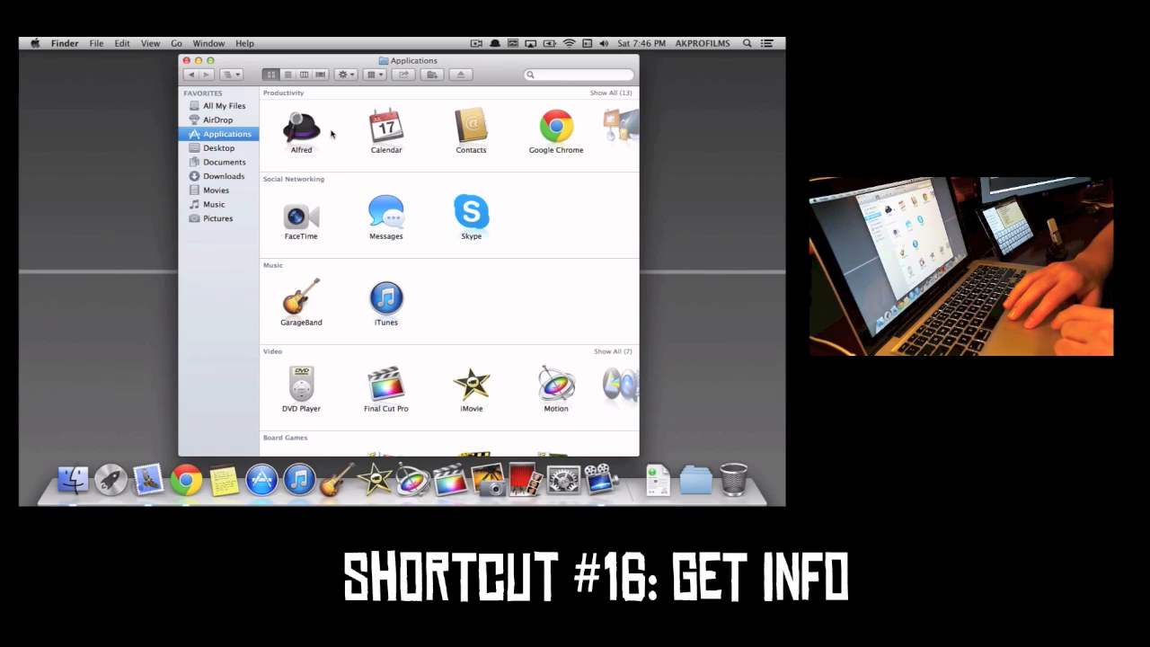
Show the Get Info window for the Alfred application
{"action": "left_click", "coordinate": [301, 130]}
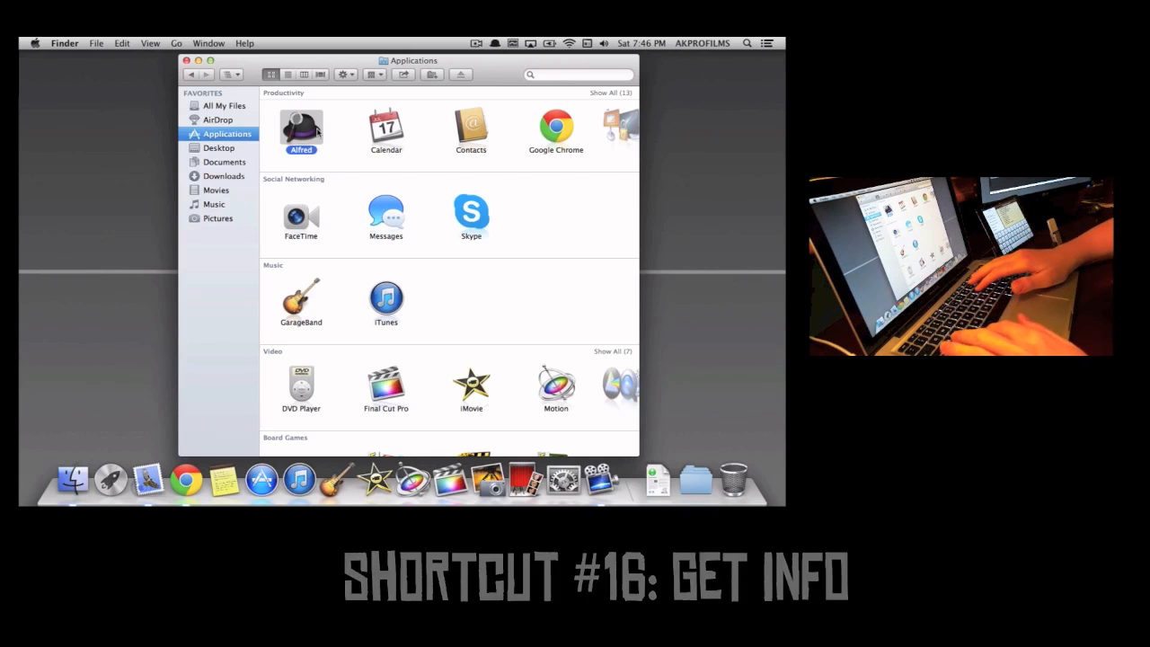
{"action": "key", "text": "cmd+i"}
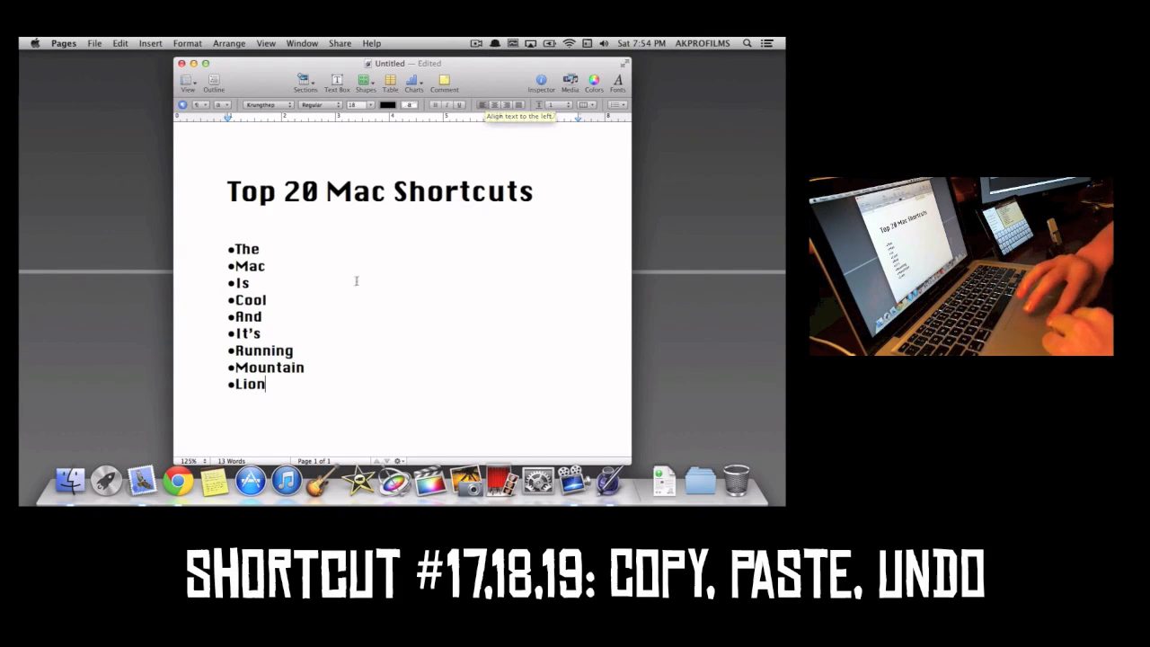
Paste a duplicate of the nine bullet words after 'Lion', then undo it
{"action": "scroll", "scroll_direction": "up", "scroll_amount": 3}
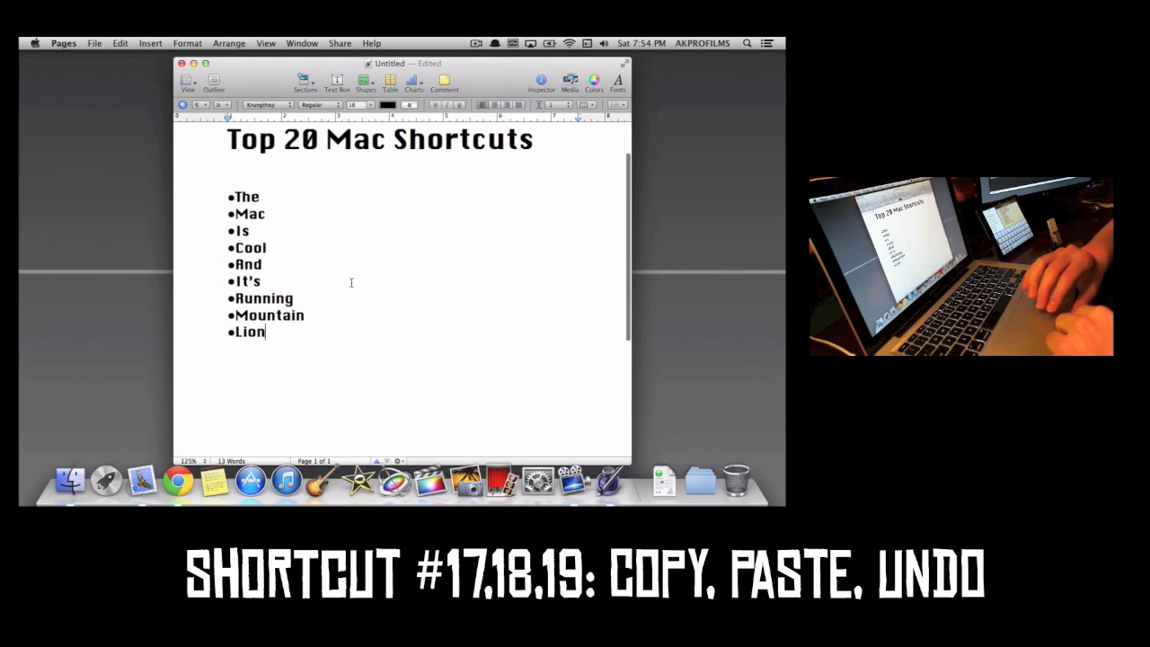
{"action": "key", "text": "cmd+z"}
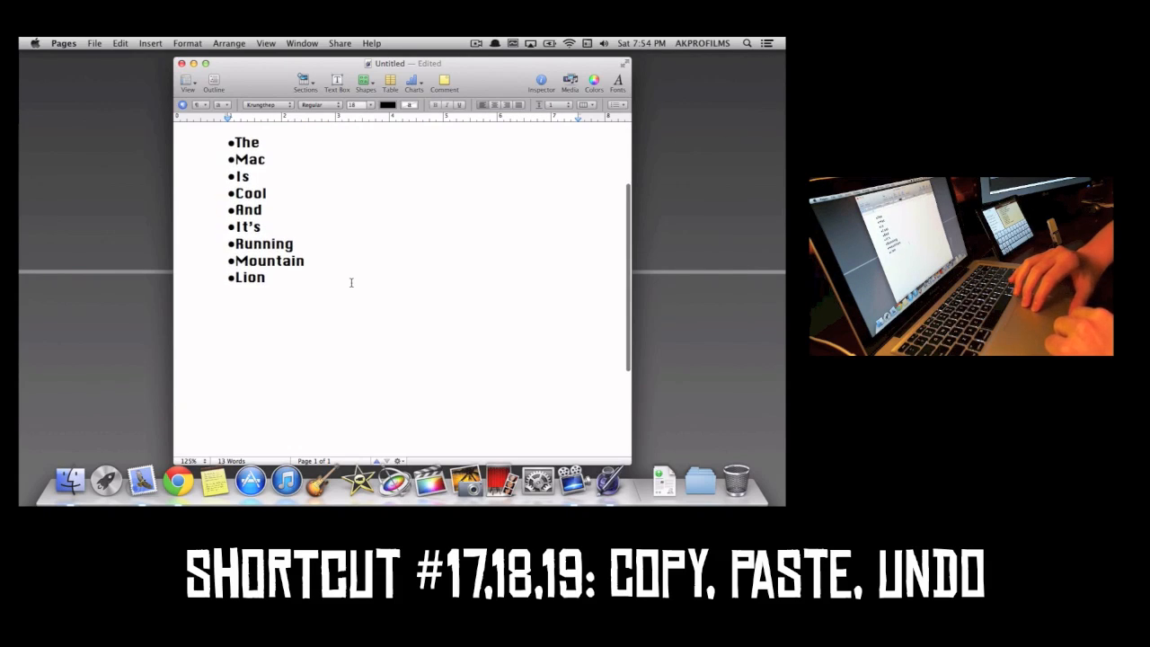
{"action": "key", "text": "cmd+a"}
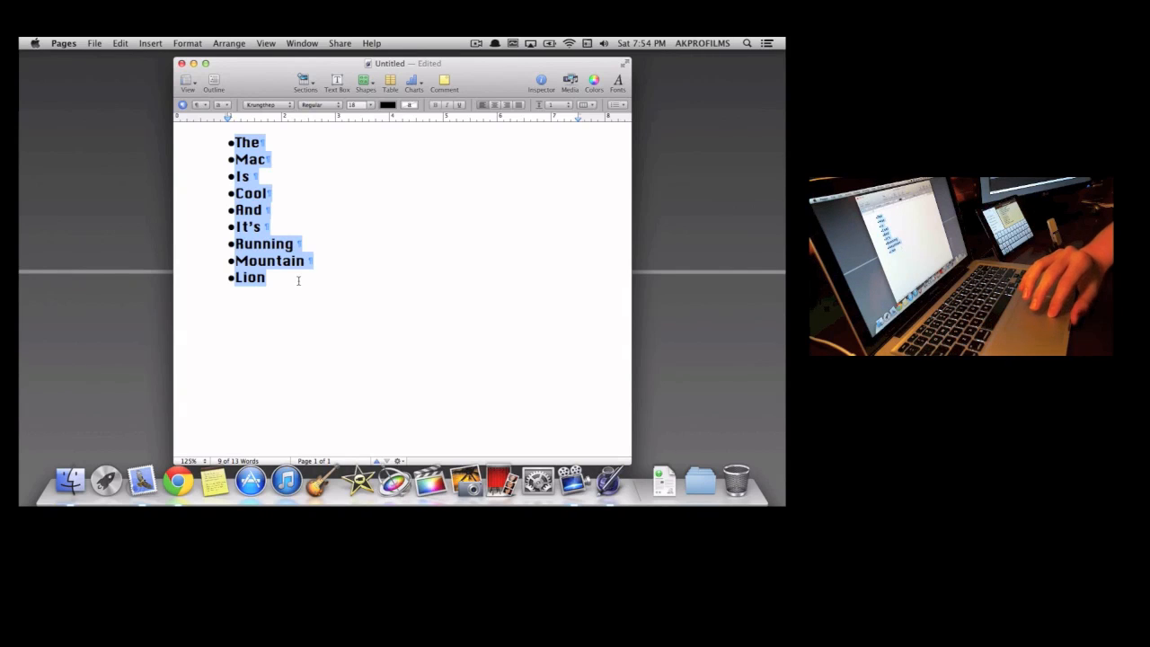
{"action": "left_click", "coordinate": [299, 280]}
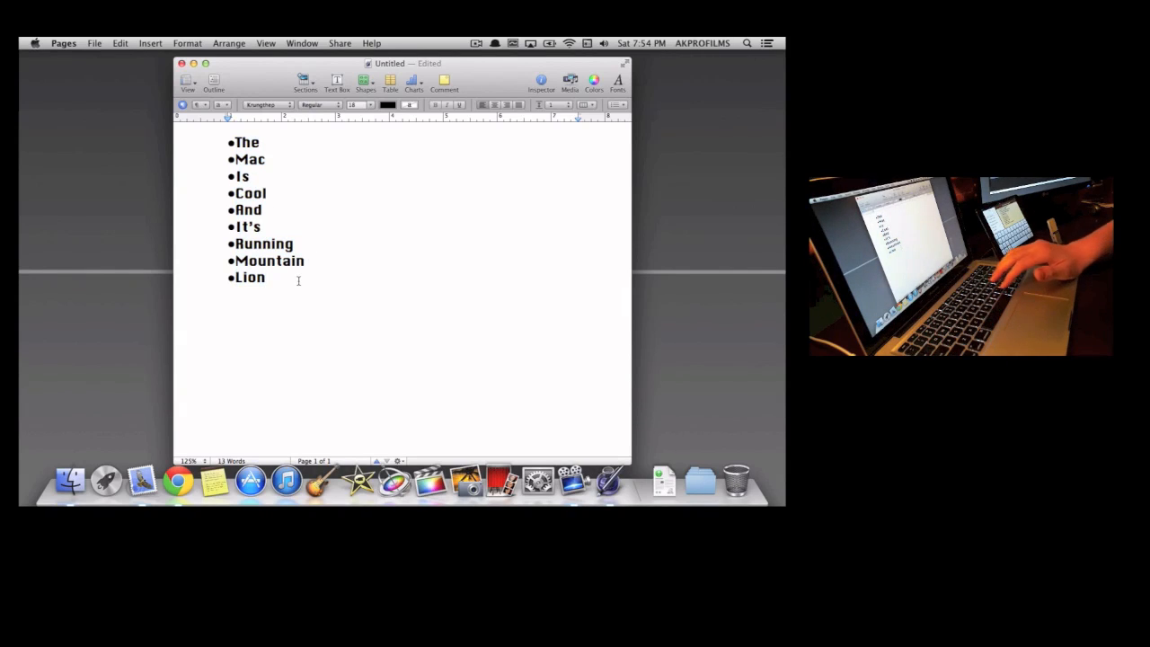
{"action": "key", "text": "Return"}
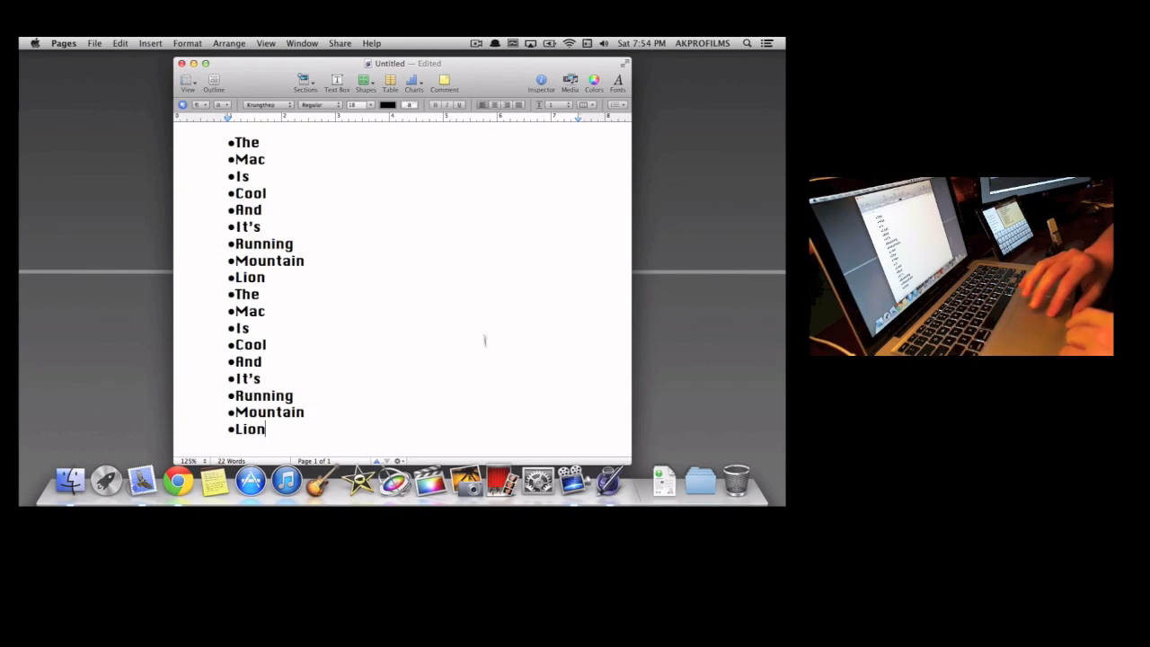
{"action": "scroll", "scroll_direction": "down", "scroll_amount": 3}
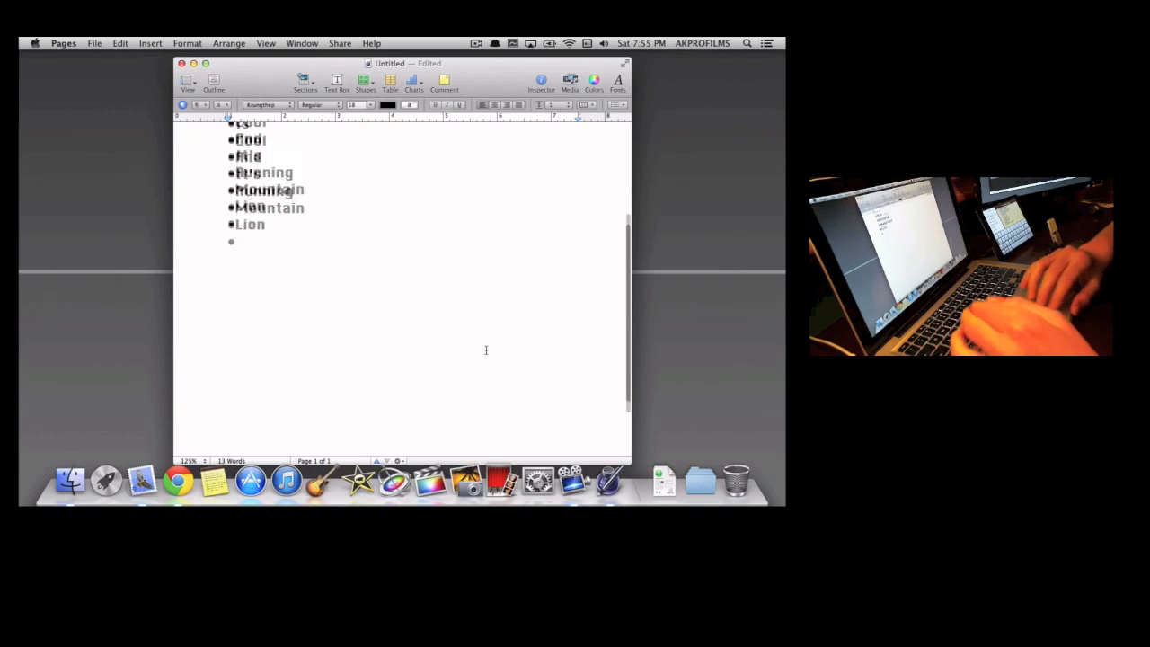
{"action": "scroll", "scroll_direction": "up", "scroll_amount": 3}
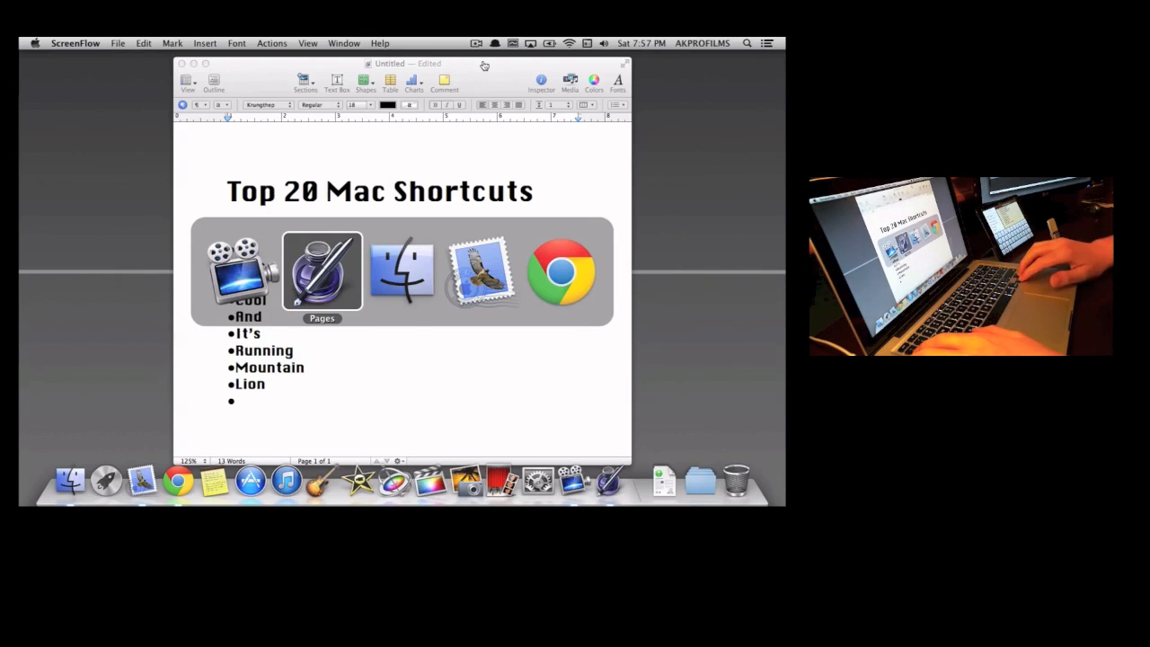
{"action": "mouse_move", "coordinate": [561, 269]}
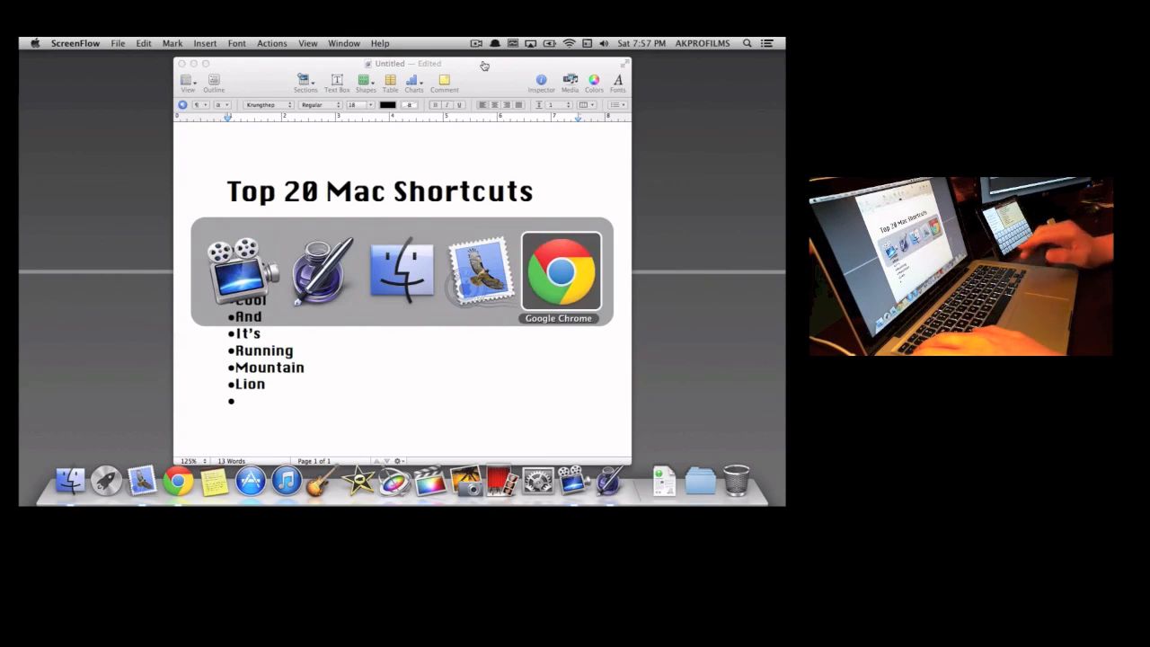